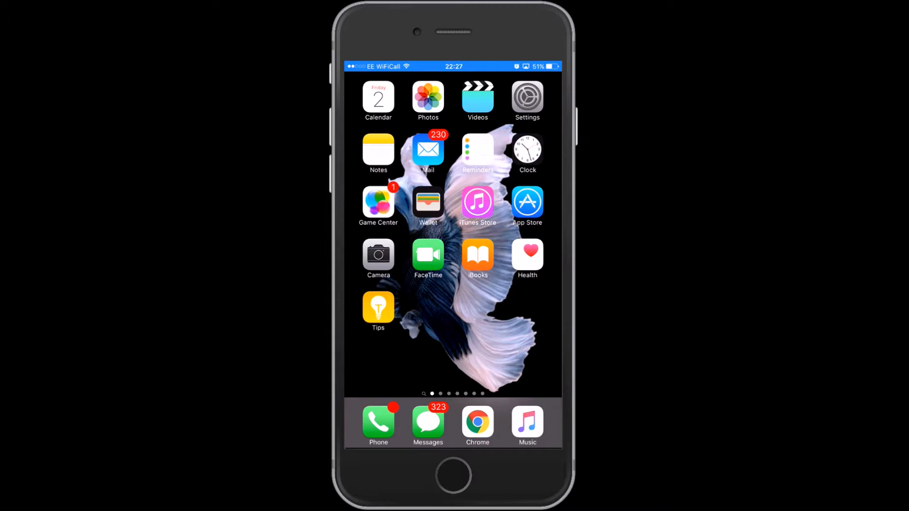
# Open Settings and run the General software update check, which reports iOS 9.0.2
pyautogui.click(526, 98)
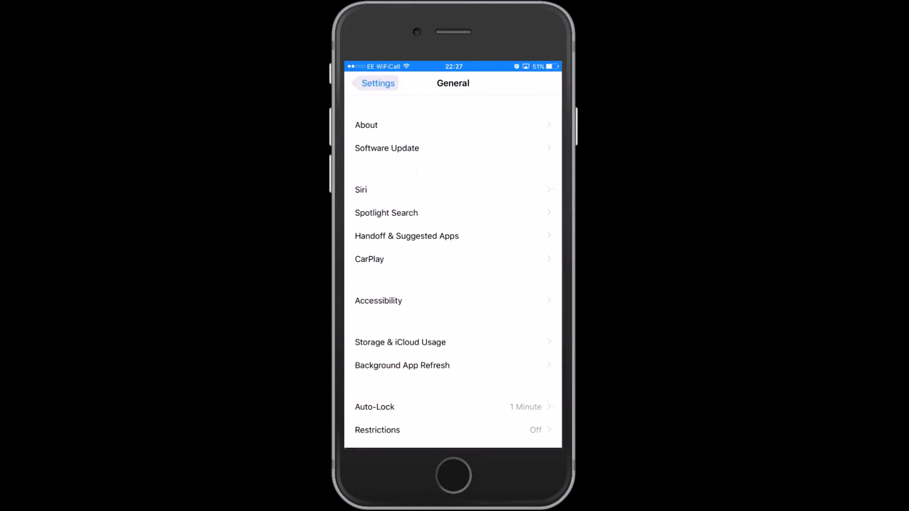
pyautogui.click(386, 147)
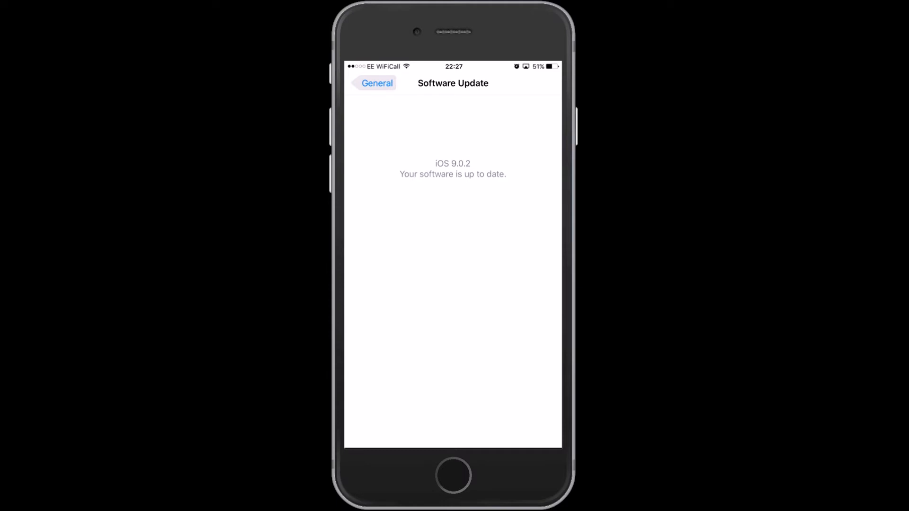
# Return to General, scroll down, and open the Keyboard settings page
pyautogui.click(376, 83)
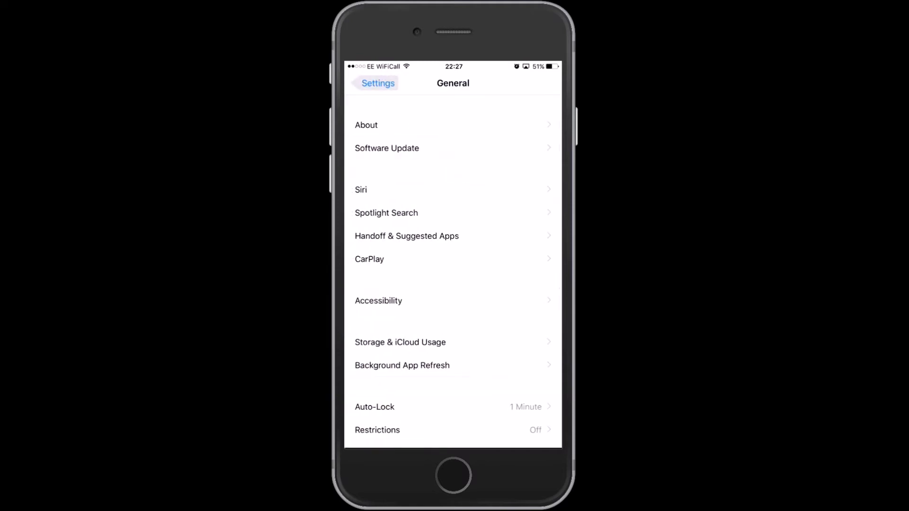
pyautogui.scroll(-3)
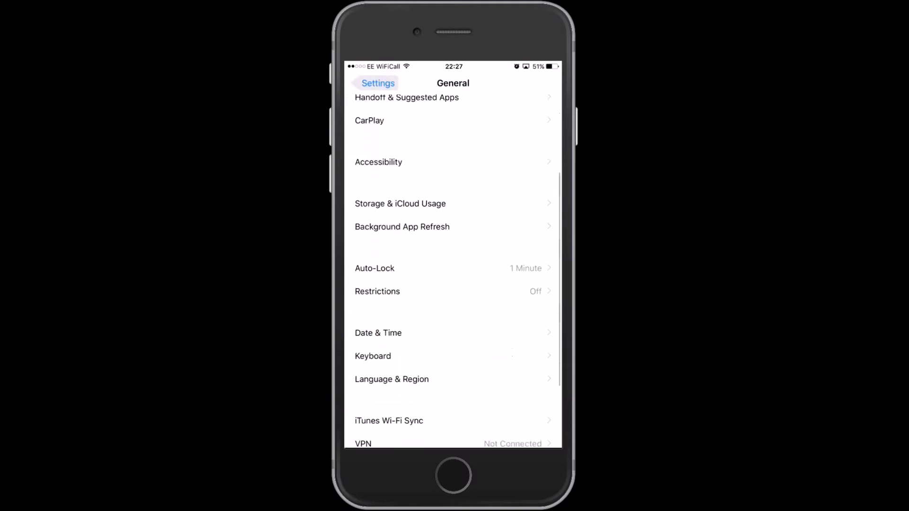
pyautogui.scroll(-3)
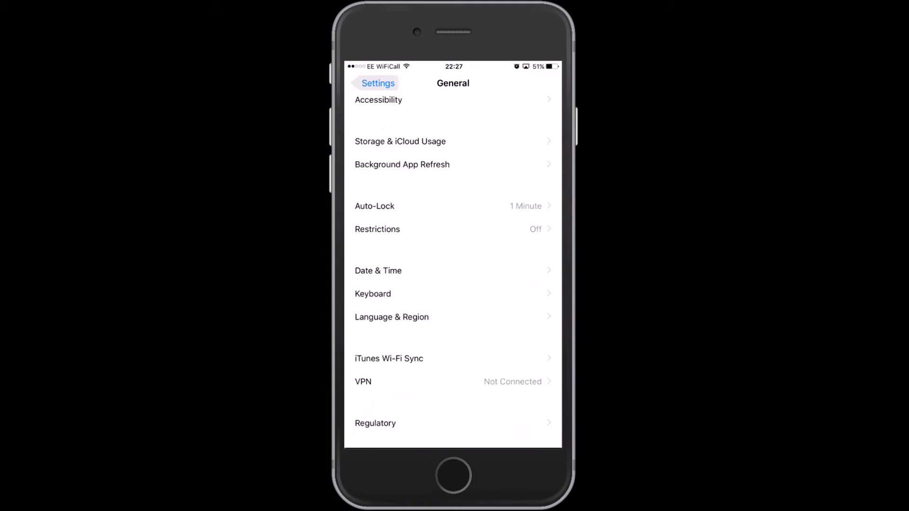
pyautogui.click(373, 294)
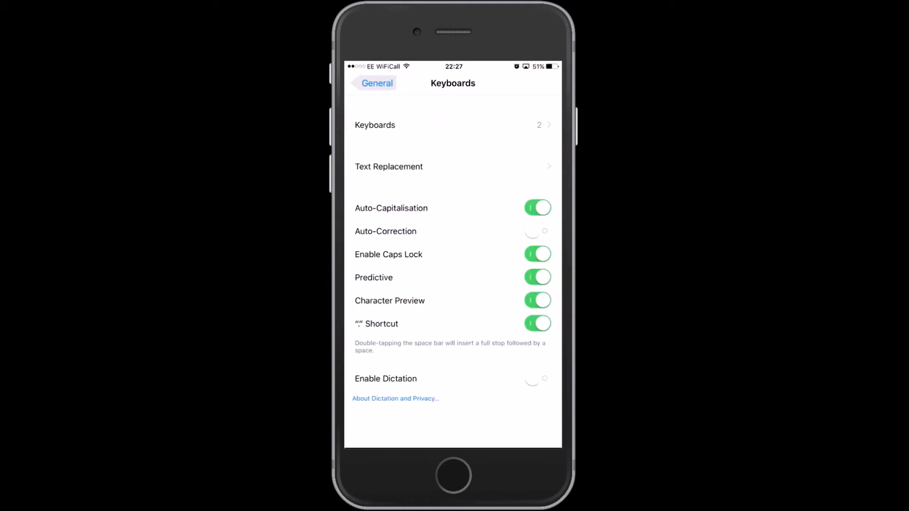
# Add the Punjabi (Standard) keyboard from the Suggested Keyboards list
pyautogui.click(374, 124)
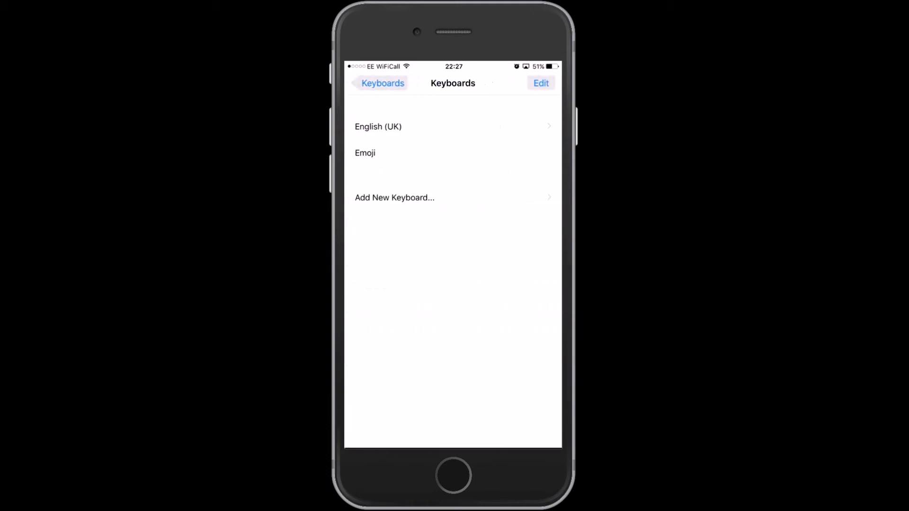
pyautogui.click(395, 198)
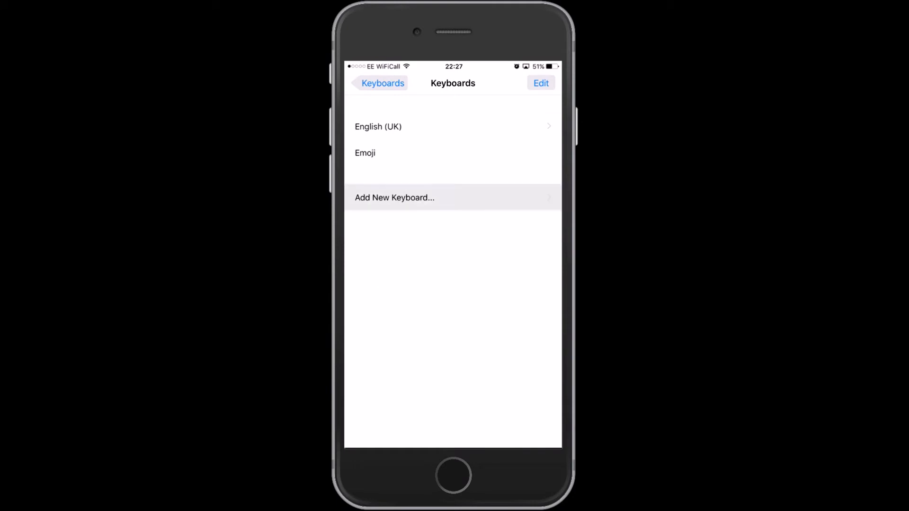
pyautogui.click(394, 197)
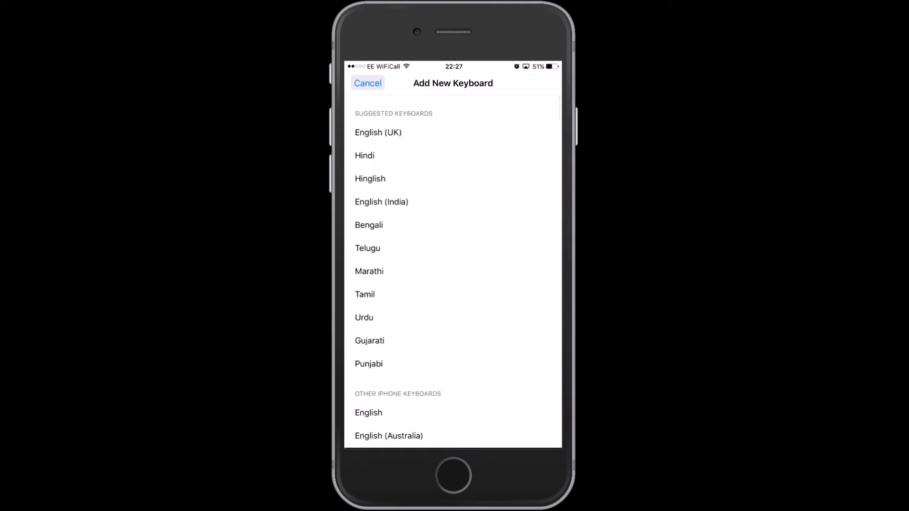
pyautogui.click(368, 364)
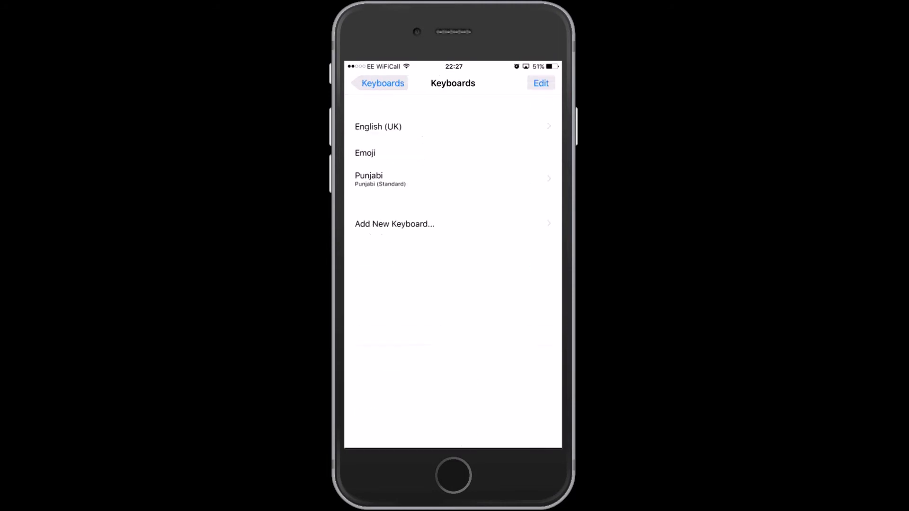
# Go to the home screen and open Messages to compose a new message
pyautogui.click(377, 83)
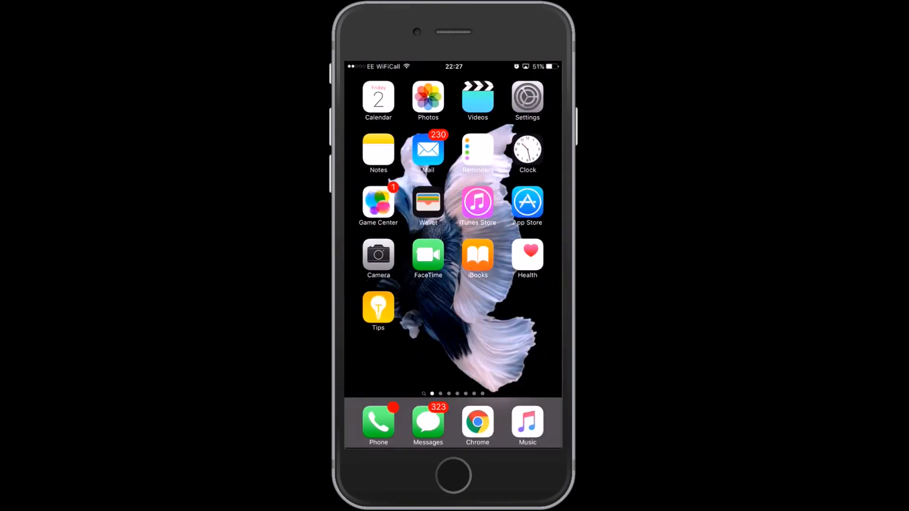
pyautogui.click(428, 424)
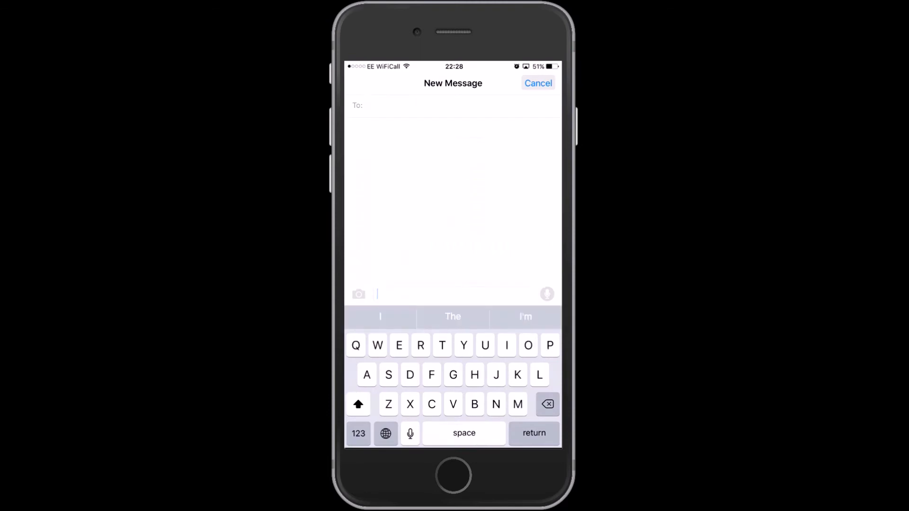
# Switch to the Punjabi keyboard with the globe key and type a Punjabi letter
pyautogui.click(385, 433)
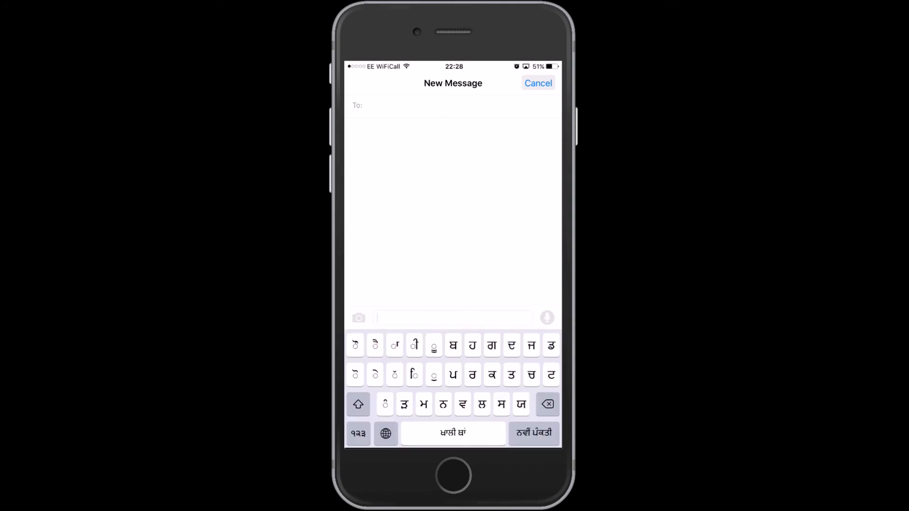
pyautogui.click(492, 346)
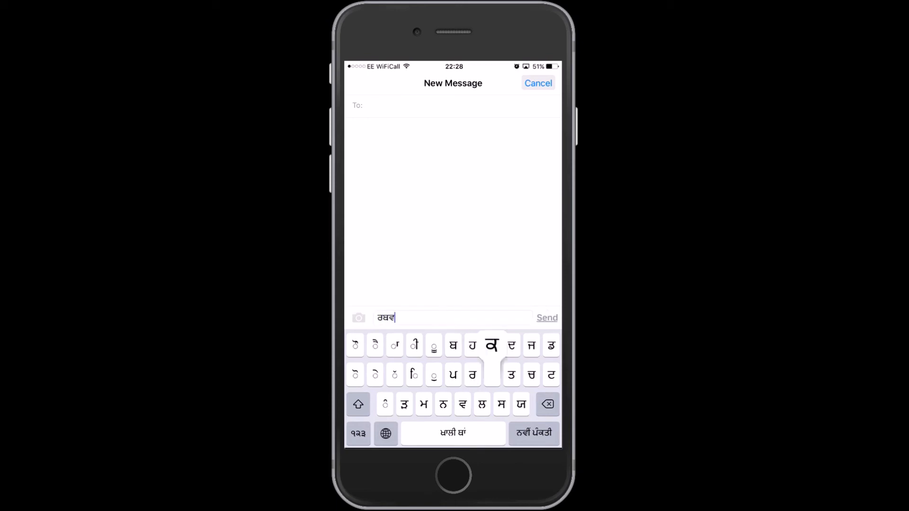